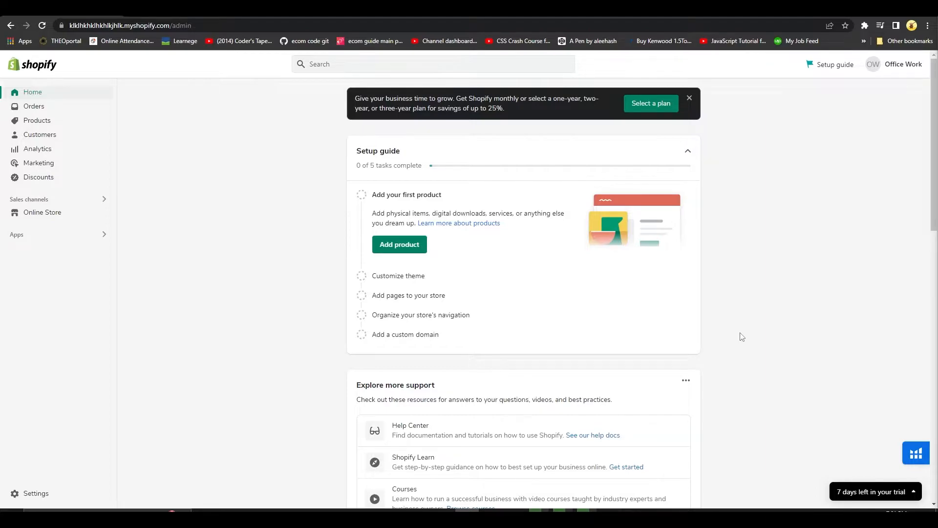
mouse_move(736, 348)
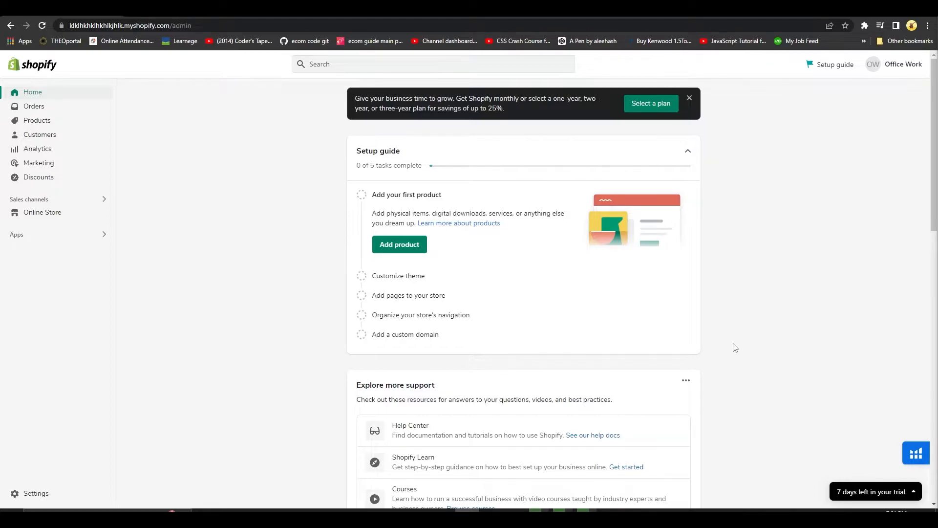
mouse_move(767, 277)
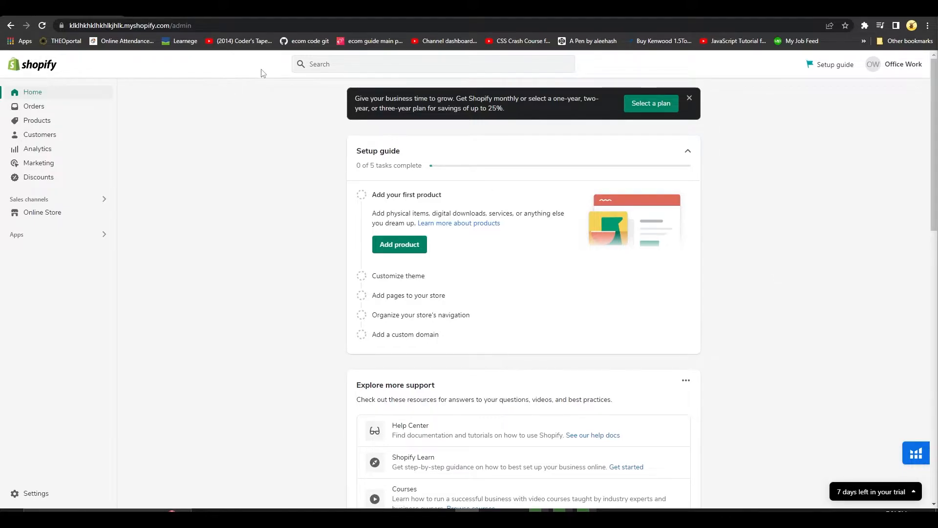
mouse_move(243, 49)
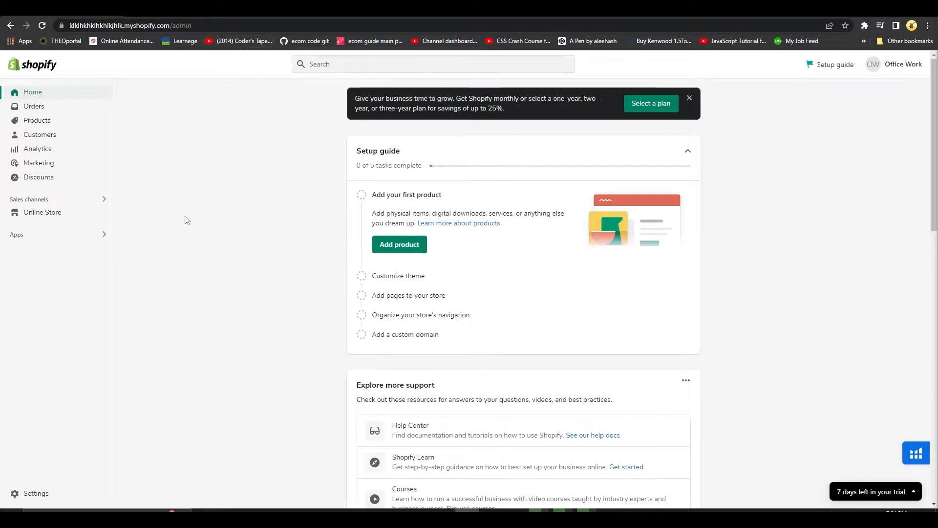
Open the store Settings from the Shopify admin home page
left_click(36, 493)
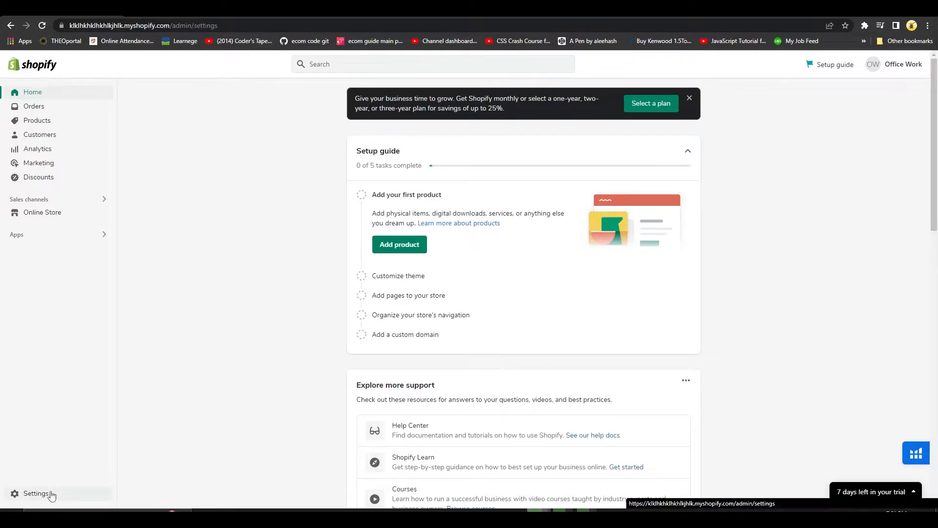
View the trial plan details (6 days left), then open the plan picker
left_click(35, 493)
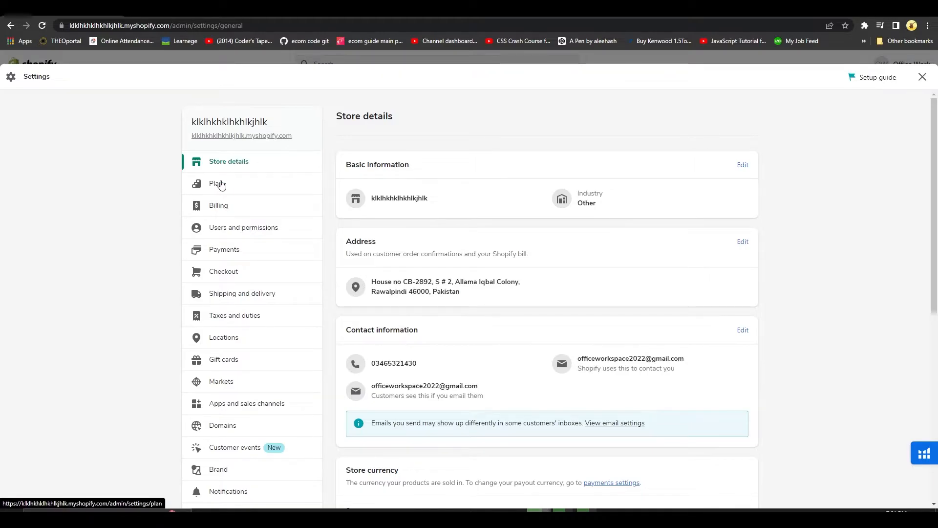
left_click(216, 184)
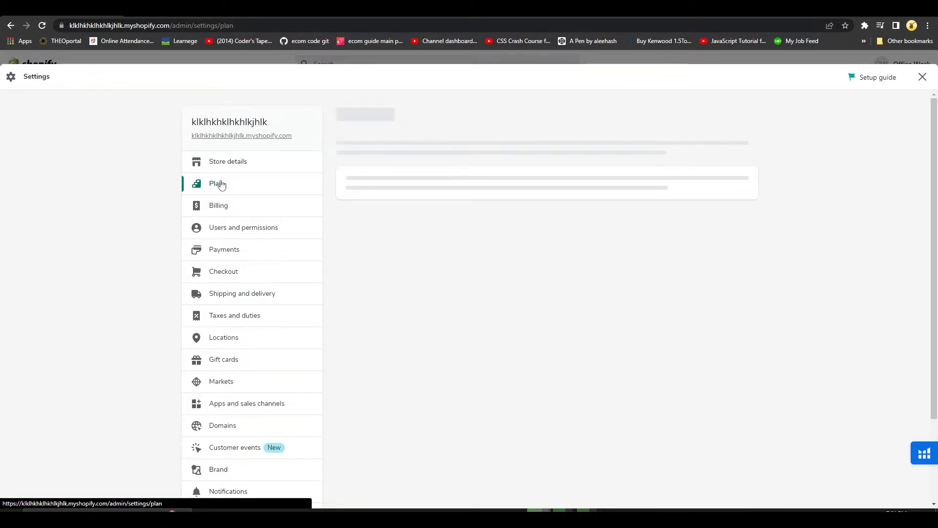
left_click(216, 183)
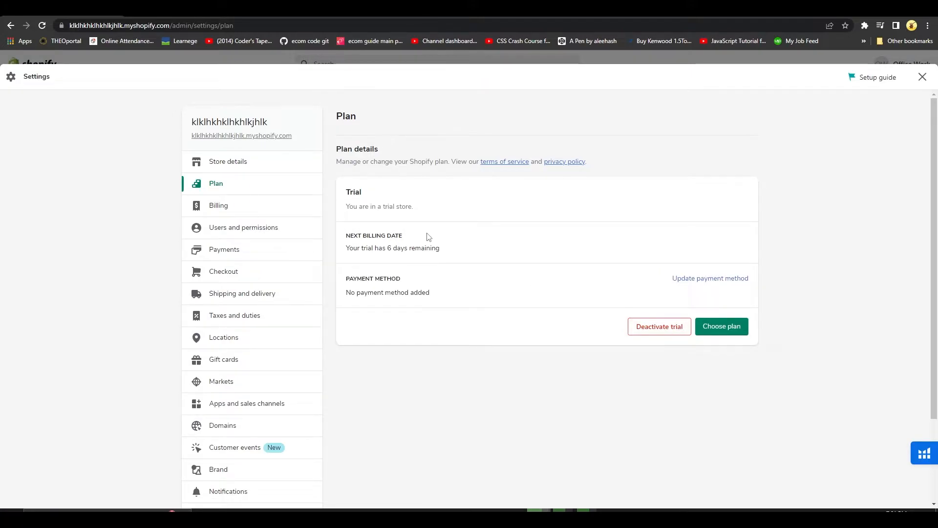
mouse_move(419, 210)
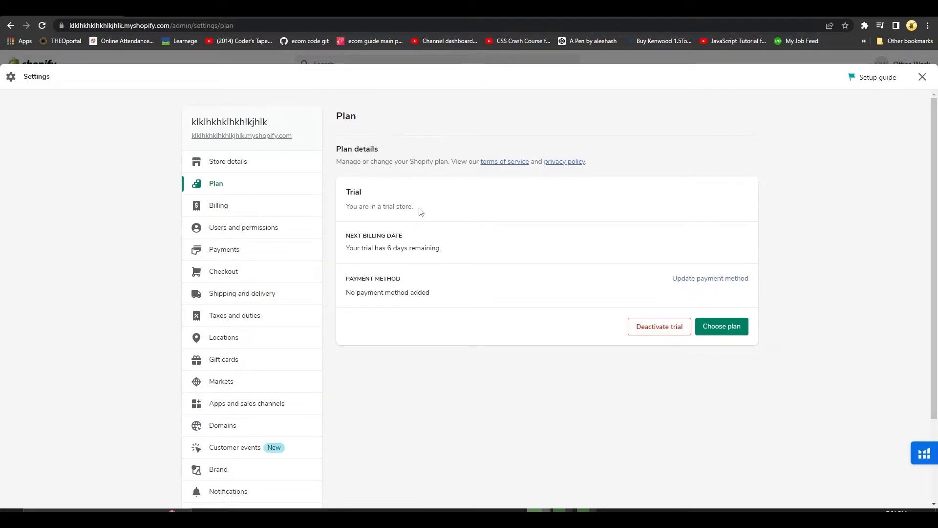
triple_click(379, 206)
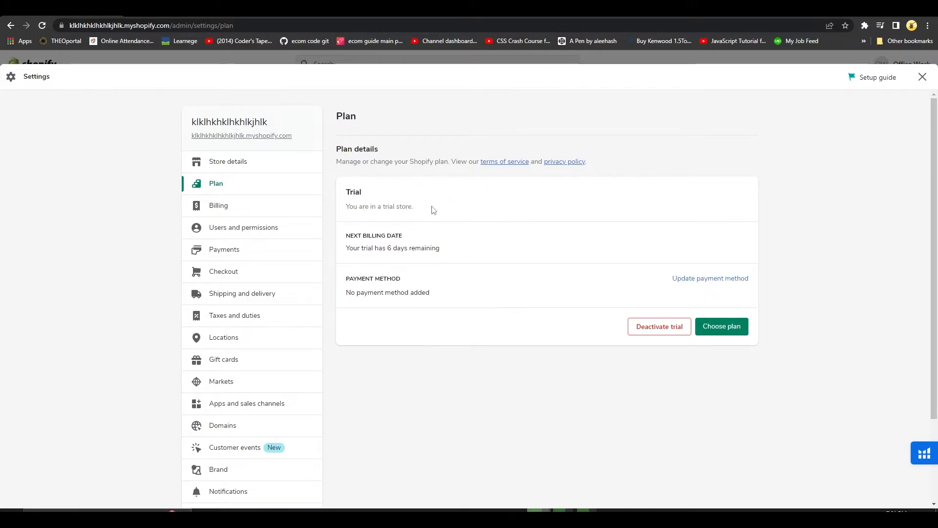
mouse_move(744, 355)
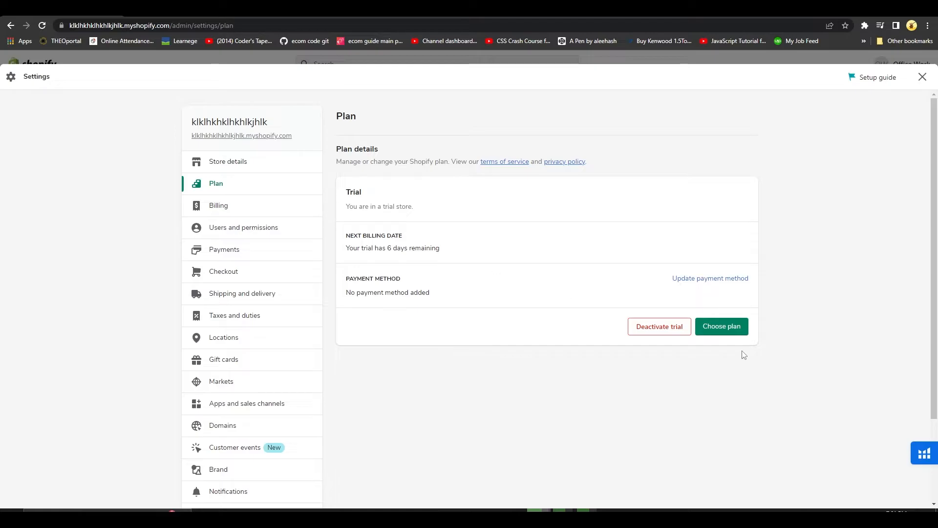
left_click(722, 326)
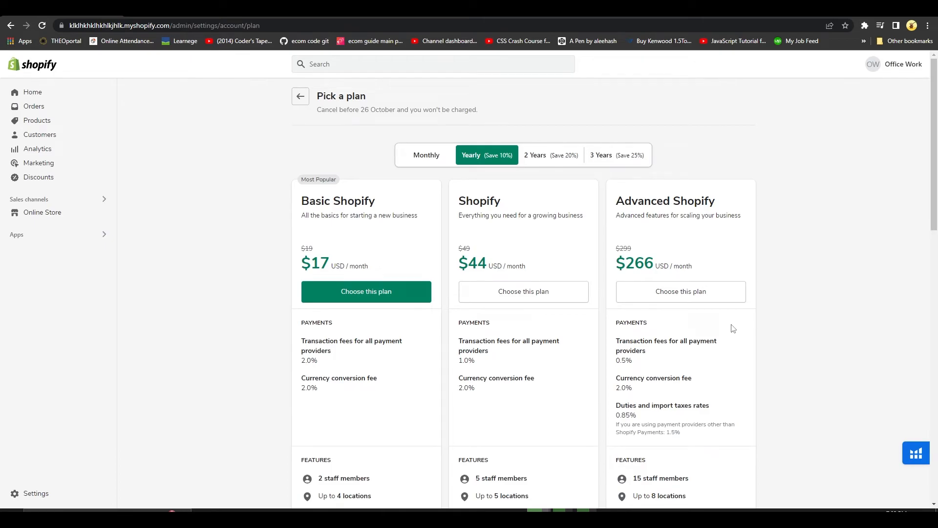
mouse_move(543, 270)
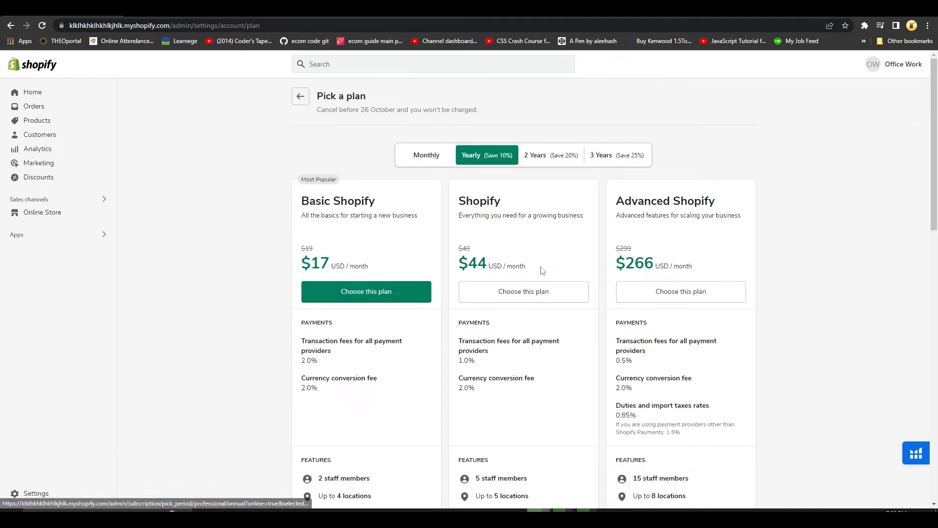
mouse_move(386, 208)
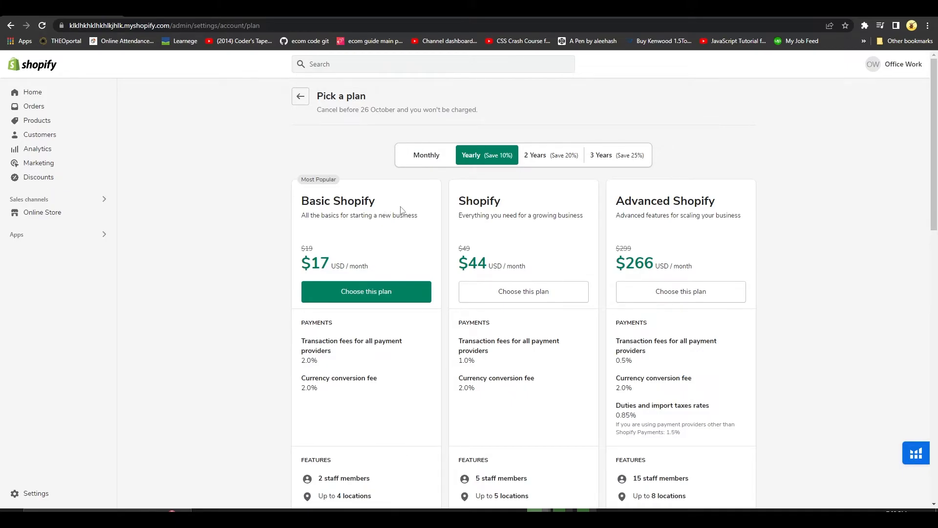
mouse_move(434, 286)
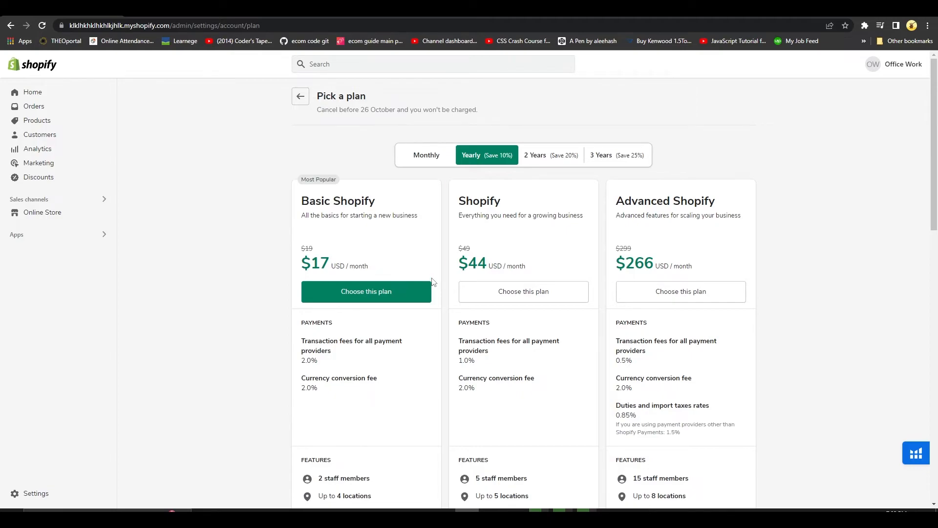
mouse_move(538, 246)
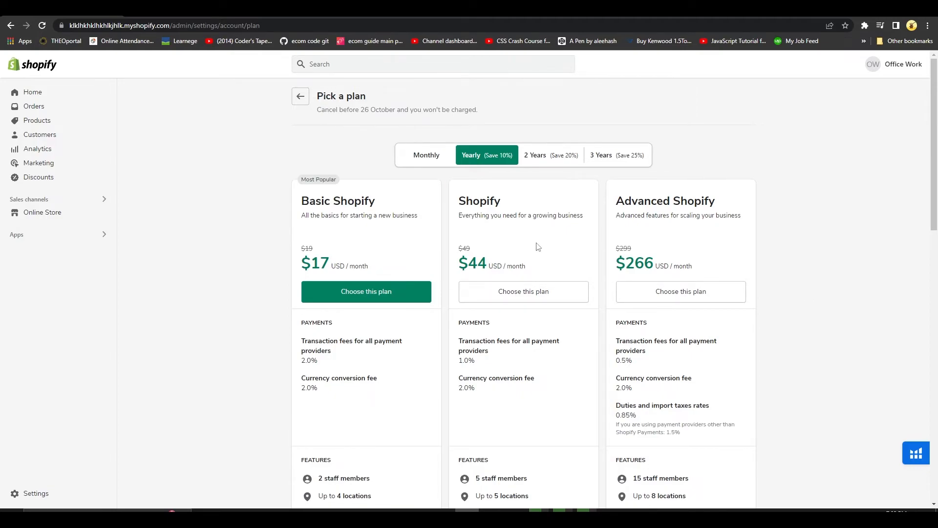